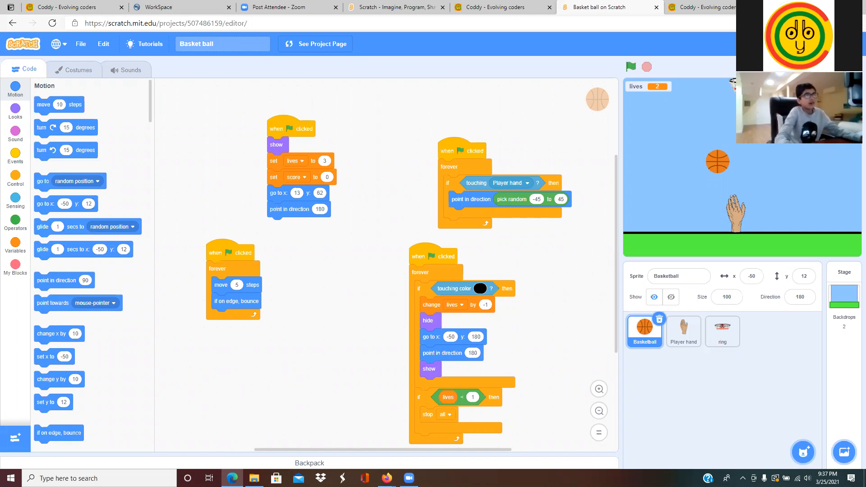
mouse_move(331, 139)
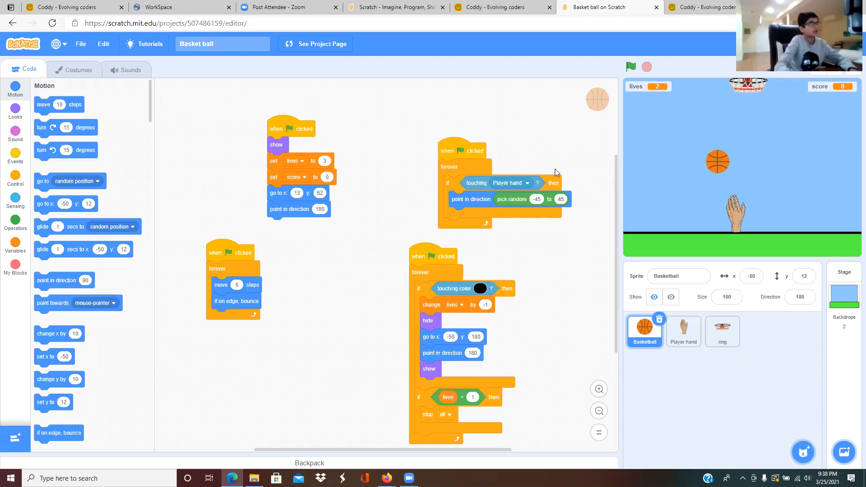
mouse_move(387, 154)
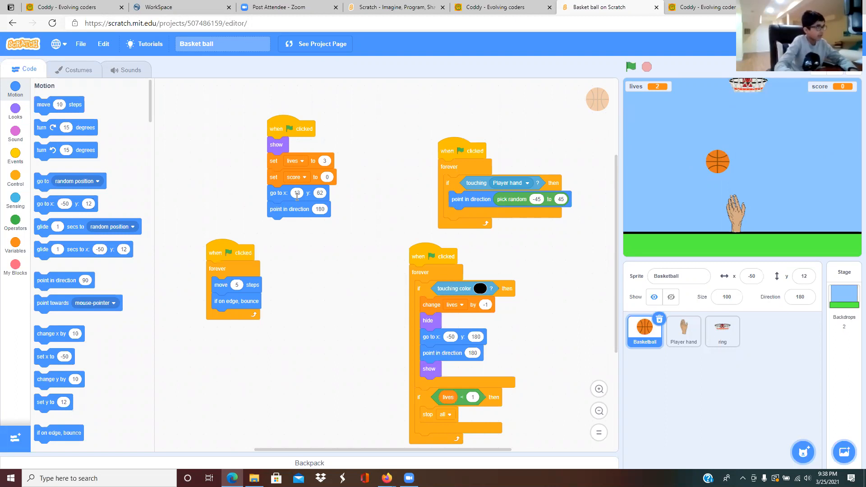
Select the Player hand sprite to show its arrow-key movement scripts starting at x 14, y -93
text(13)
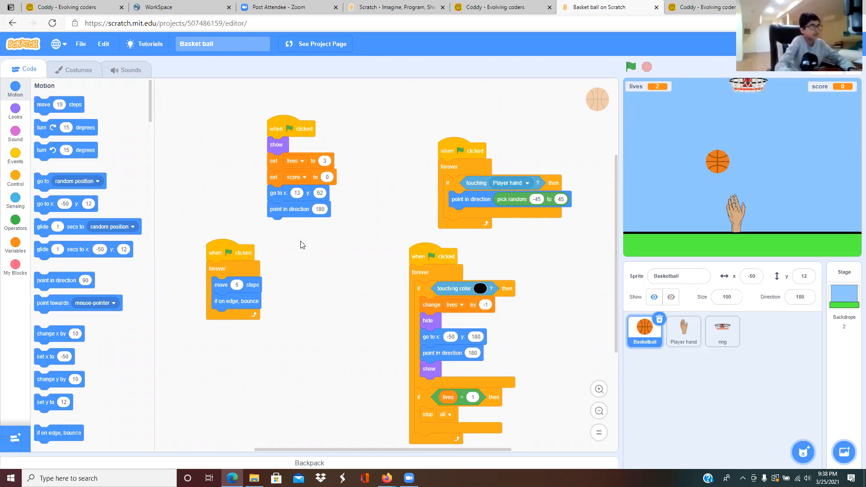
mouse_move(323, 261)
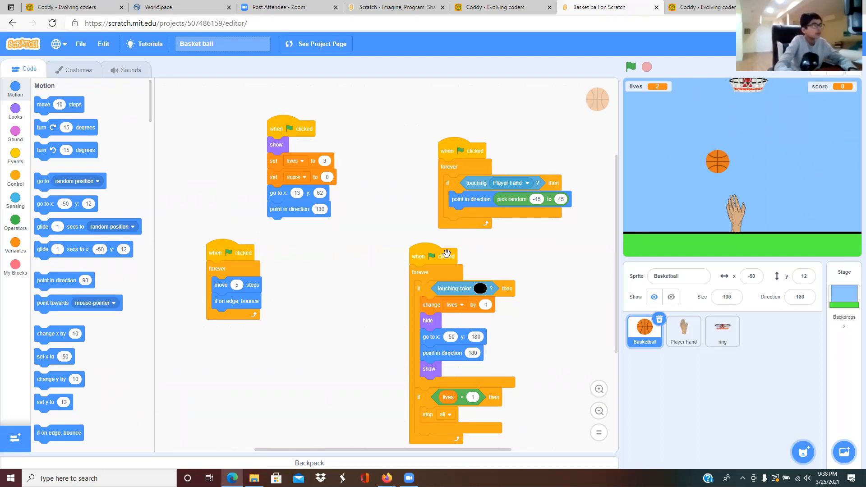
mouse_move(495, 397)
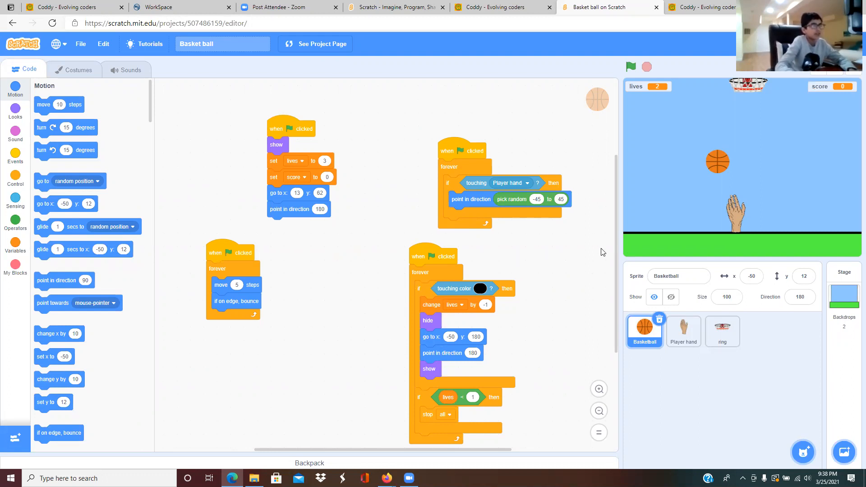
mouse_move(838, 232)
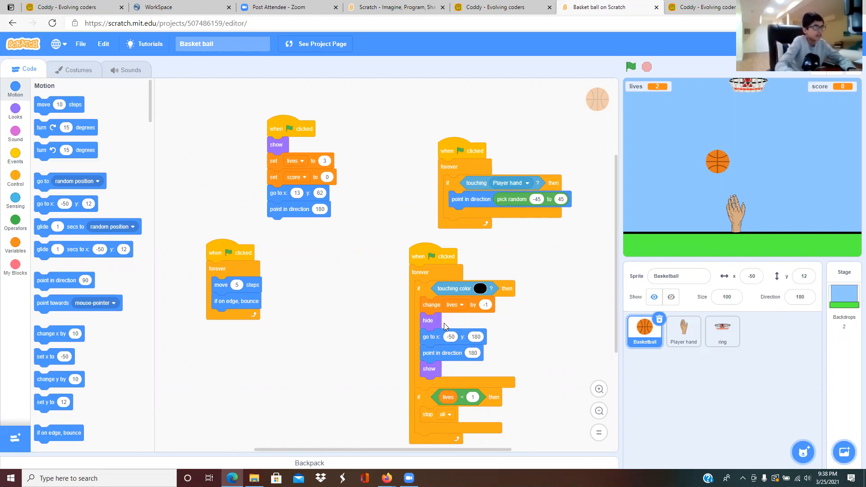
mouse_move(432, 341)
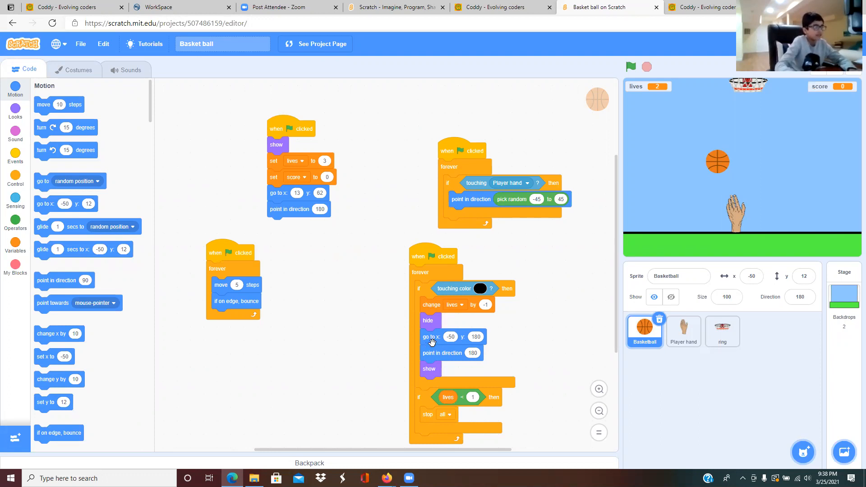
mouse_move(452, 343)
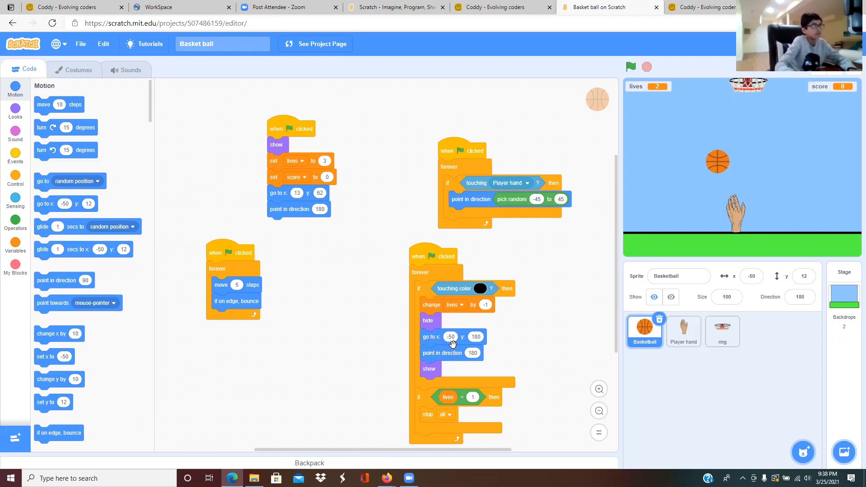
mouse_move(602, 129)
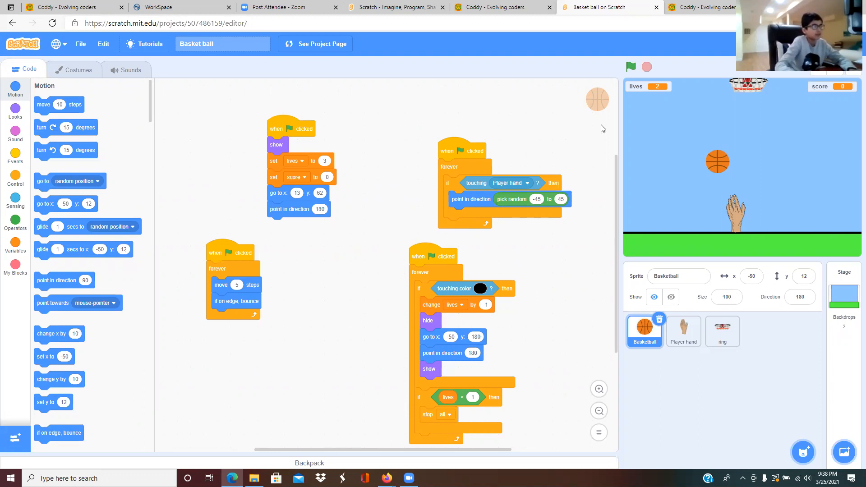
mouse_move(697, 102)
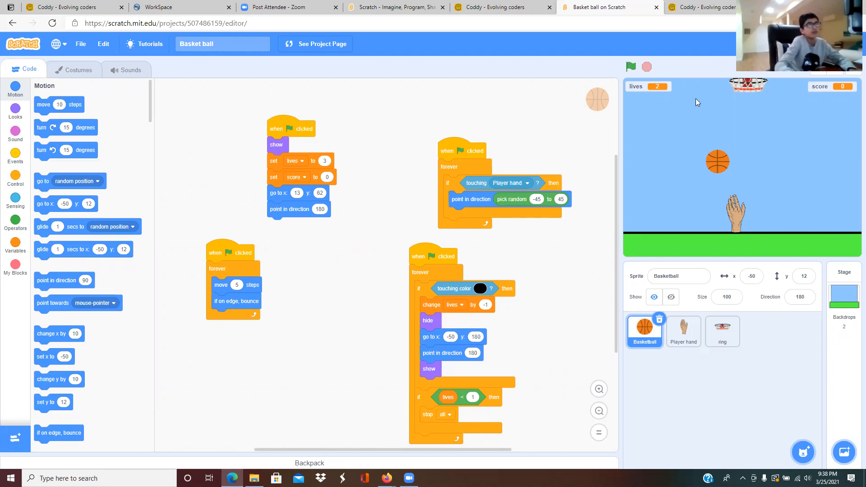
mouse_move(525, 373)
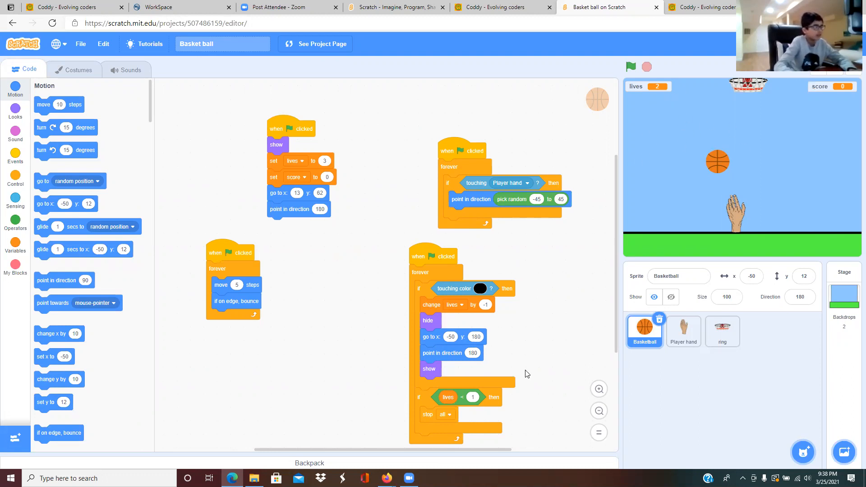
mouse_move(528, 370)
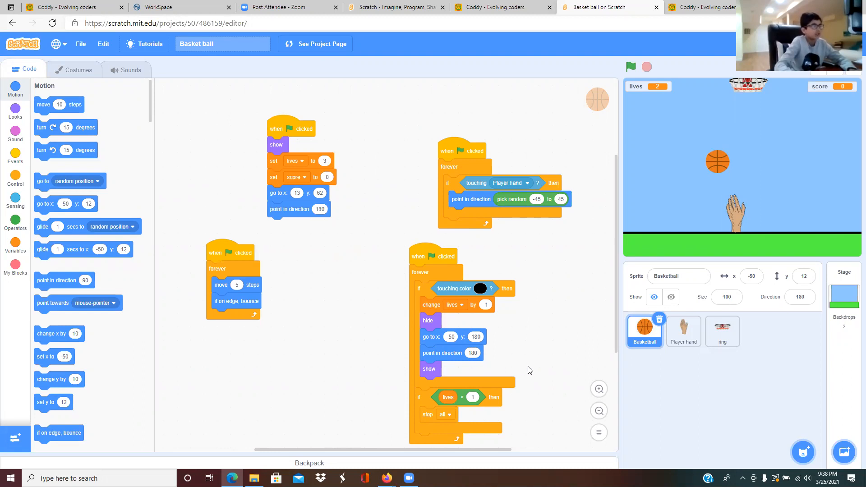
scroll(down, 3)
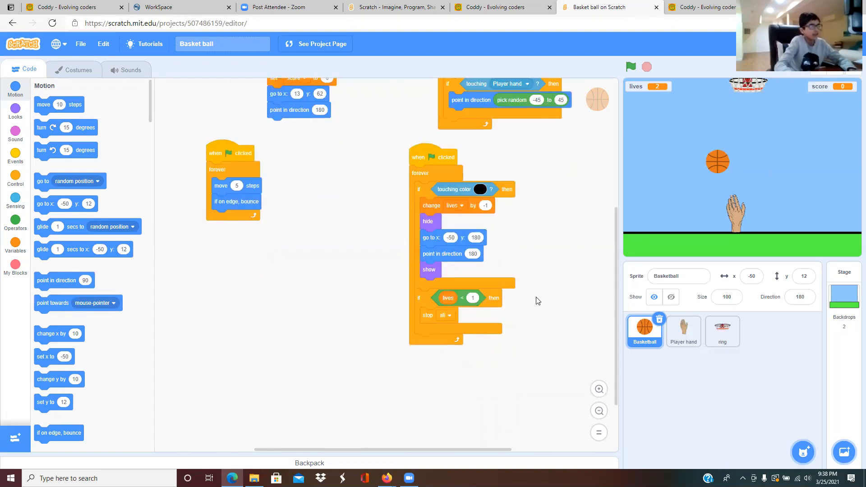
mouse_move(465, 303)
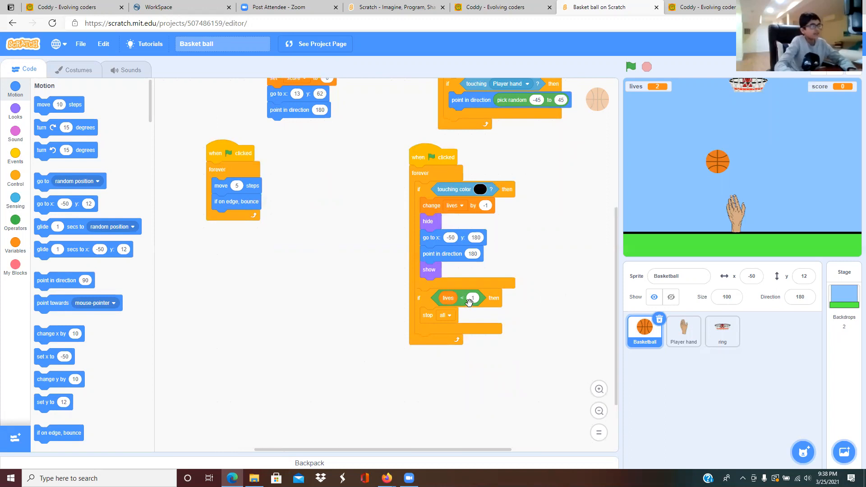
click(471, 299)
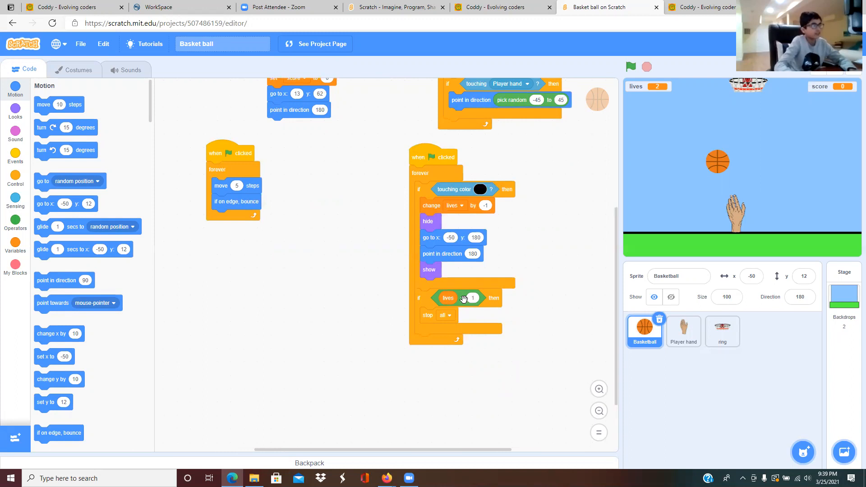
click(462, 298)
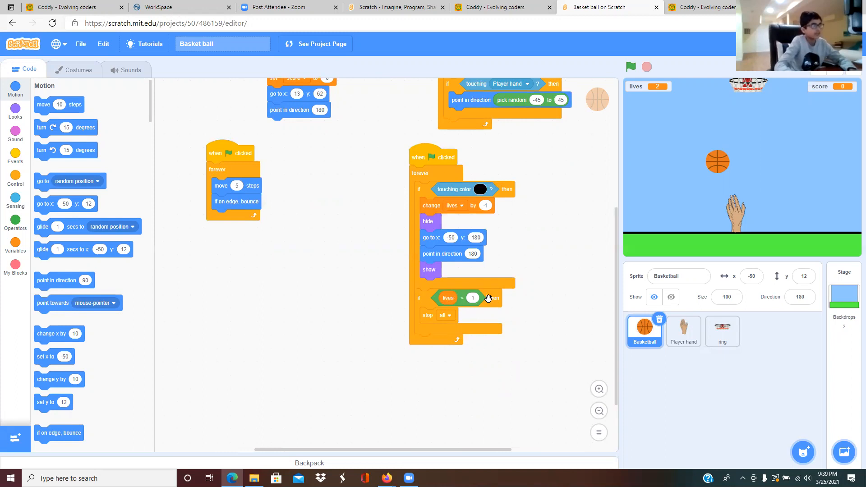
mouse_move(827, 136)
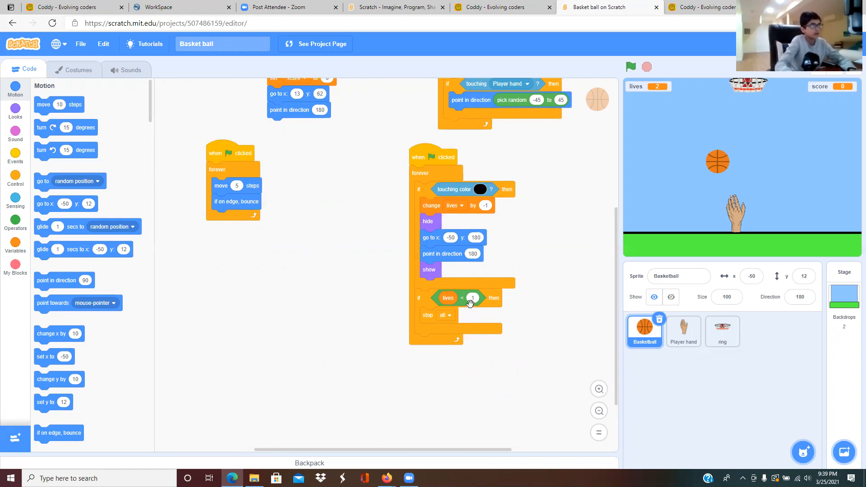
mouse_move(501, 220)
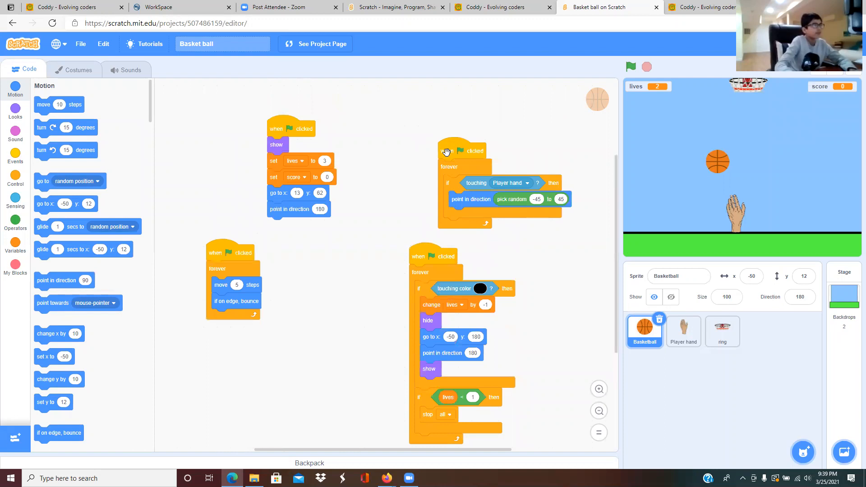
mouse_move(617, 225)
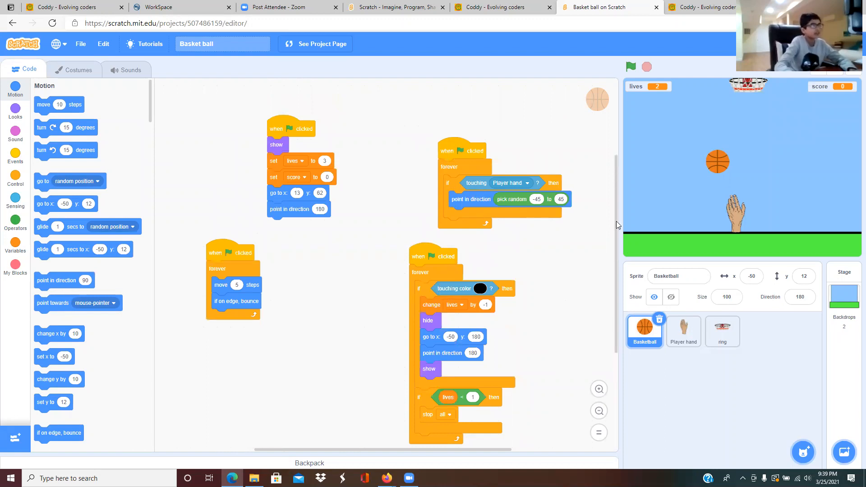
mouse_move(733, 208)
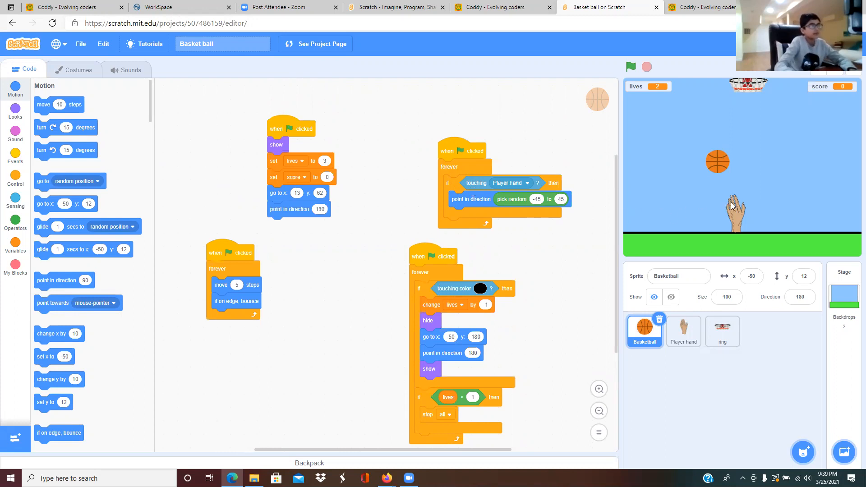
mouse_move(635, 97)
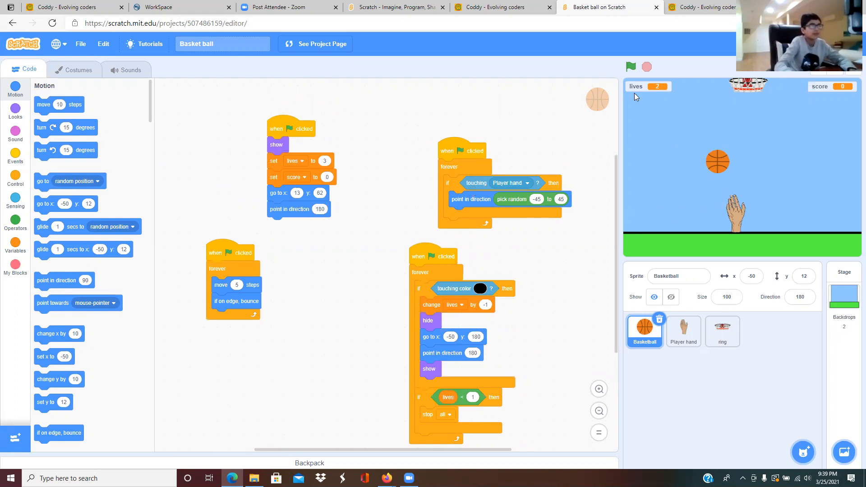
mouse_move(797, 147)
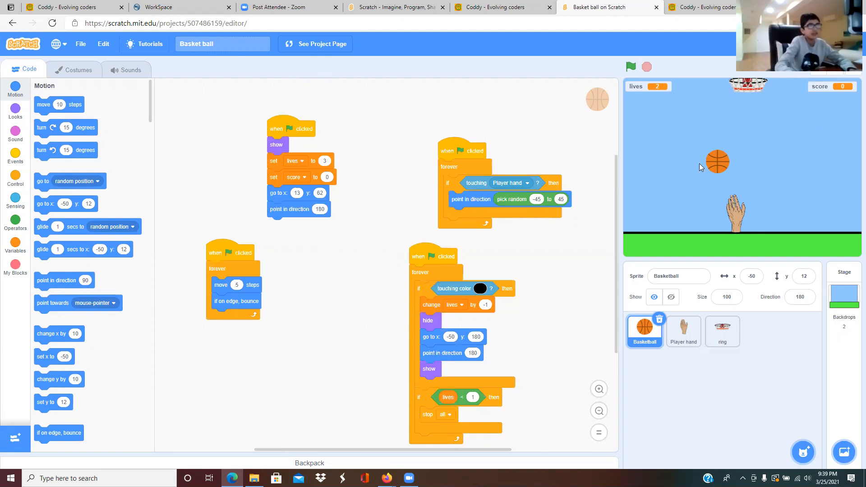
mouse_move(724, 203)
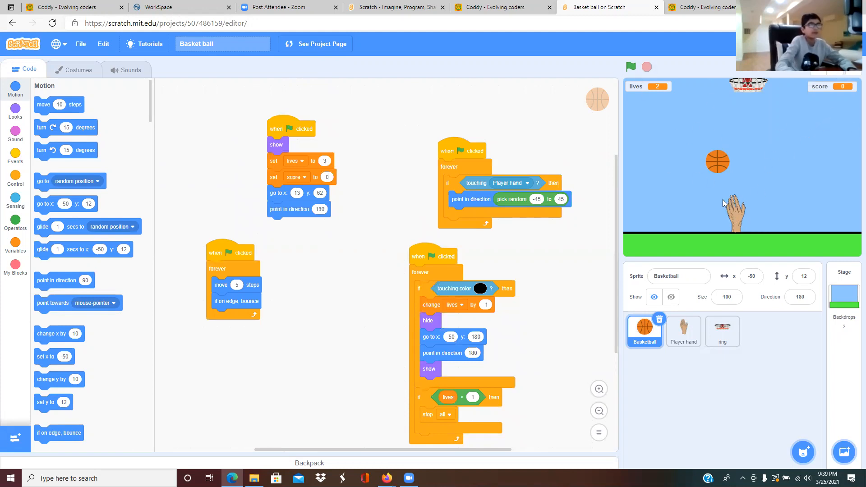
click(683, 331)
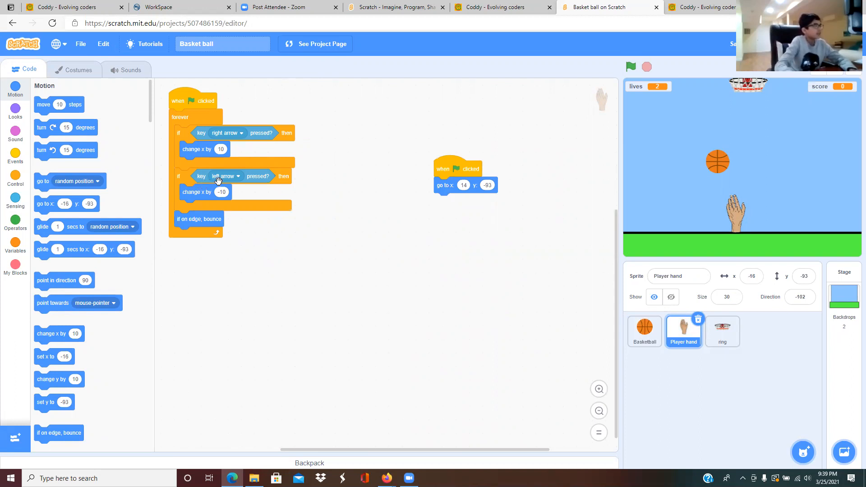
mouse_move(201, 207)
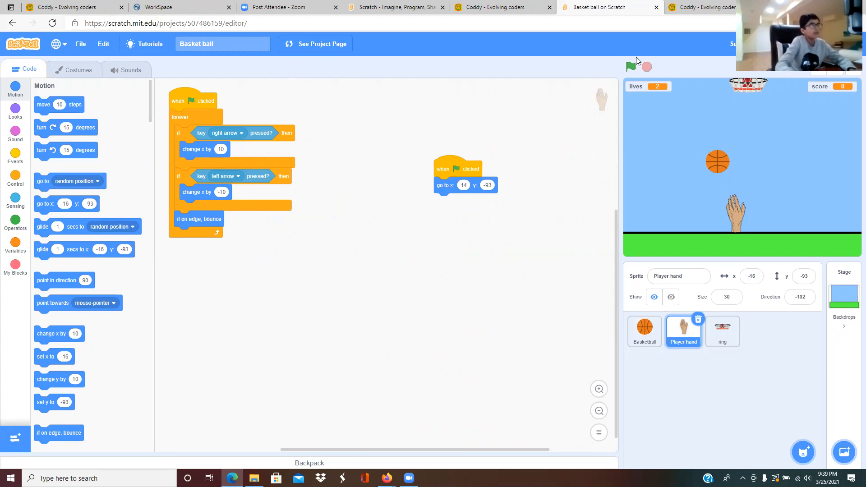
mouse_move(434, 194)
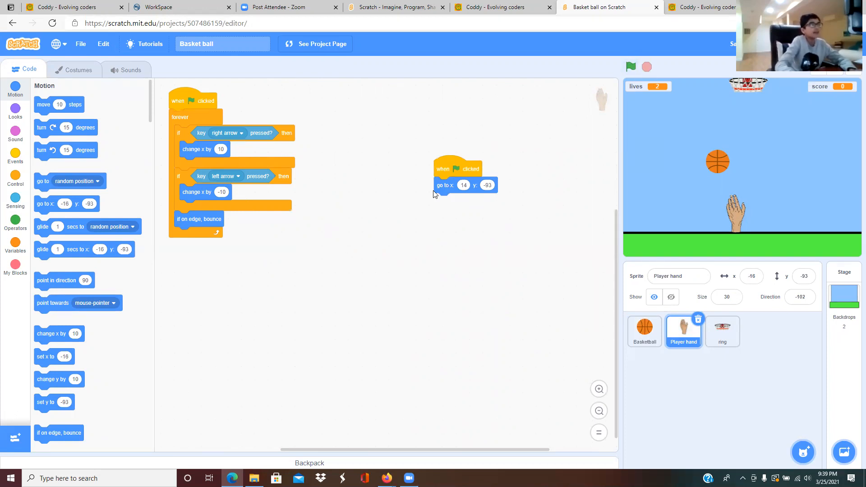
mouse_move(481, 252)
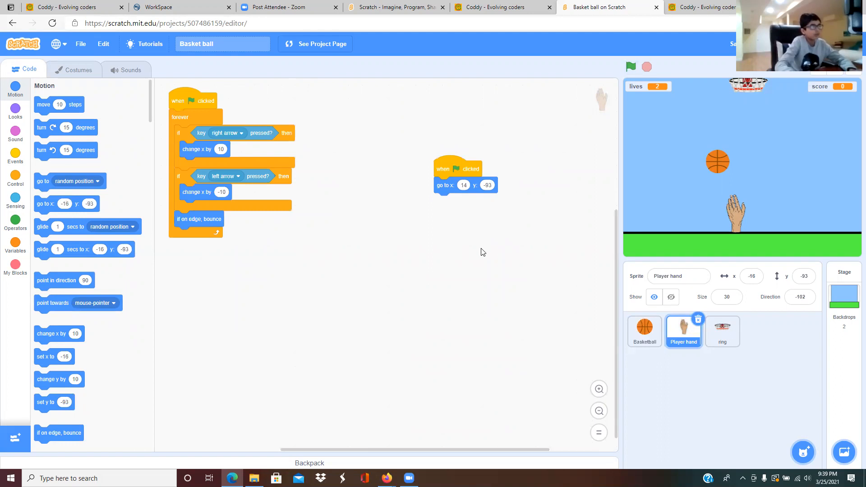
mouse_move(742, 357)
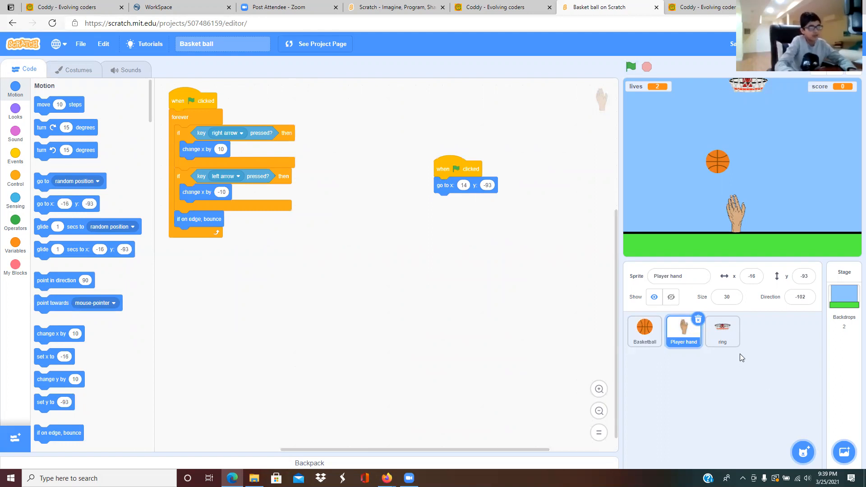
mouse_move(752, 109)
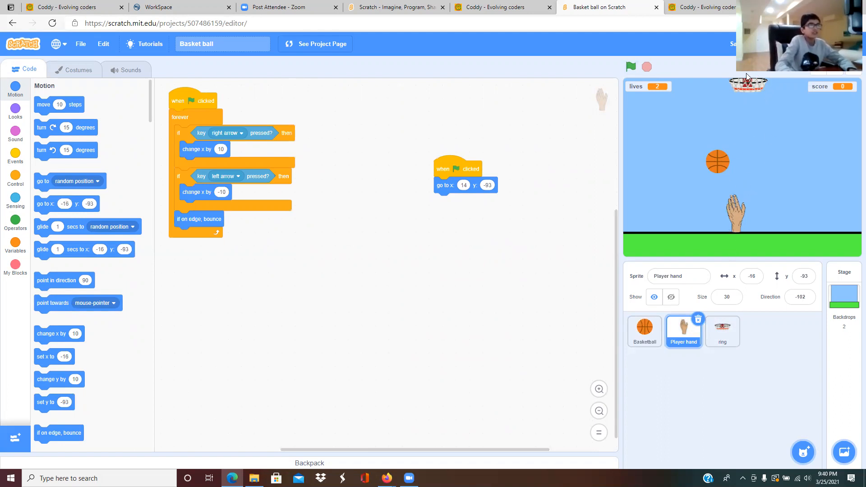
mouse_move(634, 141)
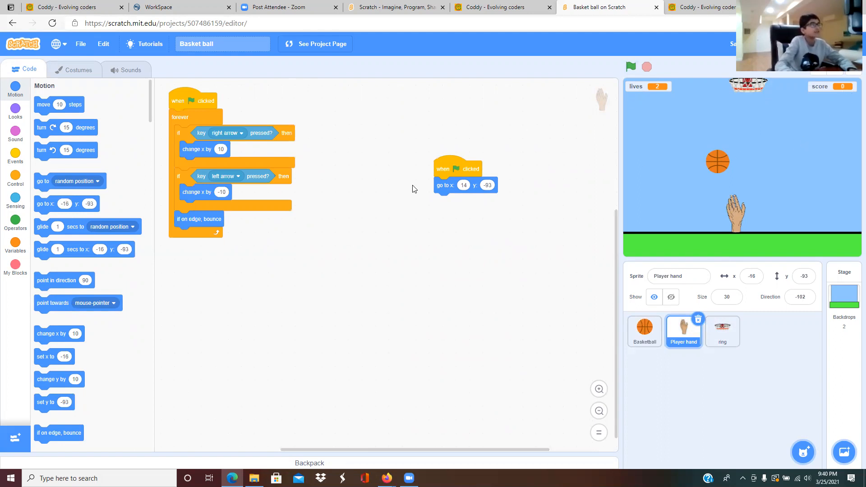
mouse_move(449, 127)
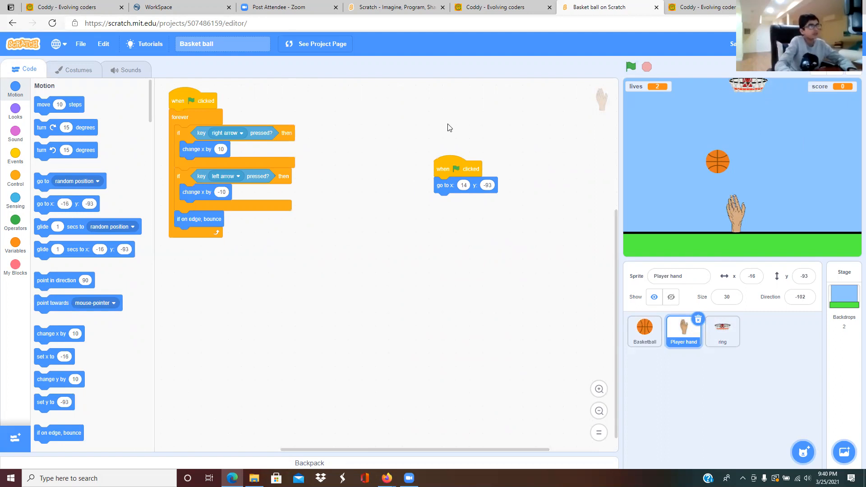
mouse_move(472, 134)
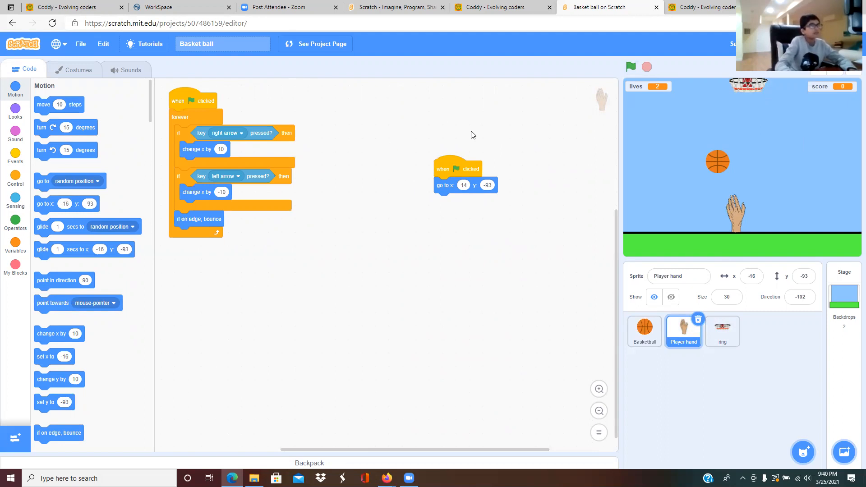
mouse_move(743, 129)
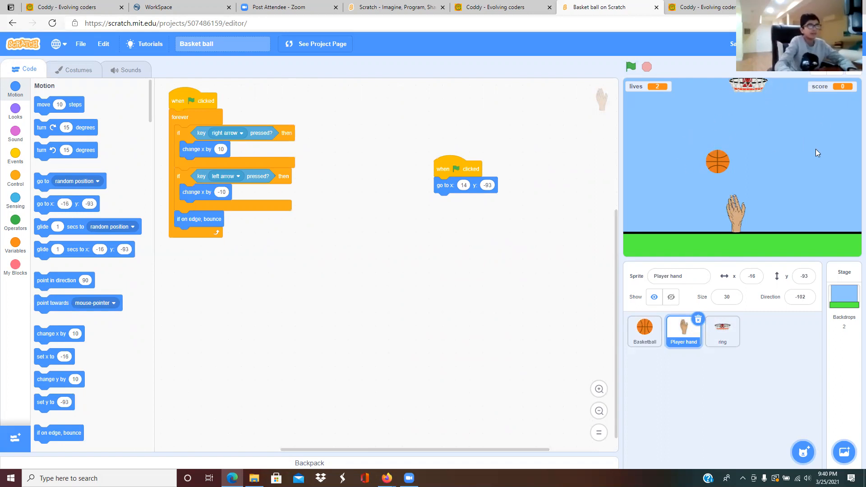
mouse_move(687, 89)
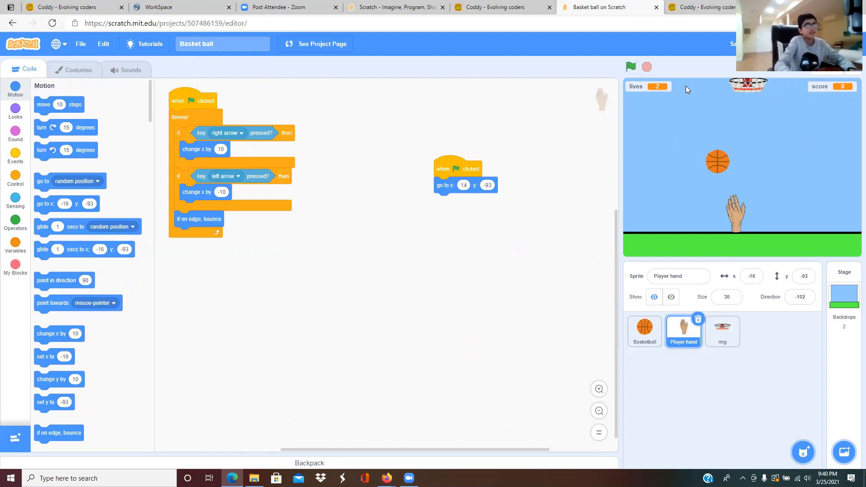
mouse_move(758, 183)
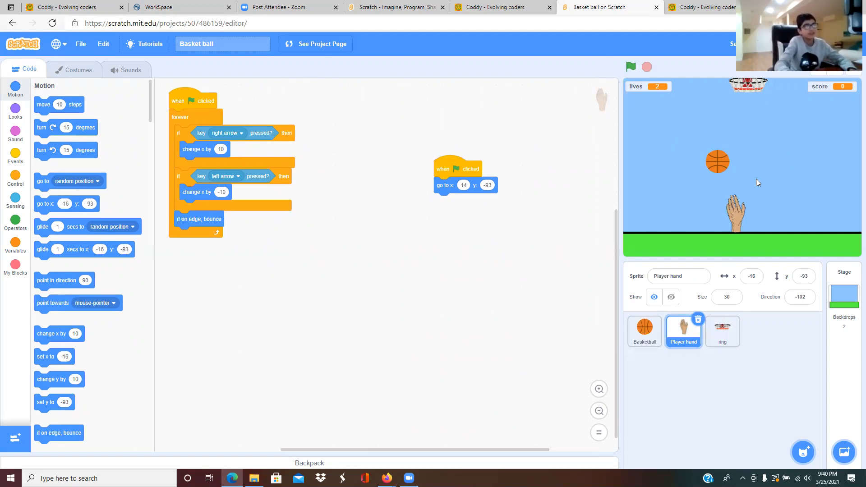
mouse_move(720, 111)
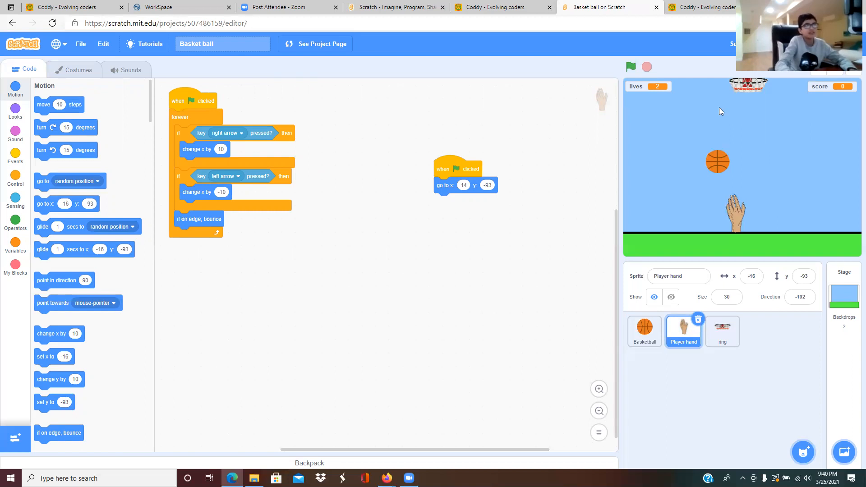